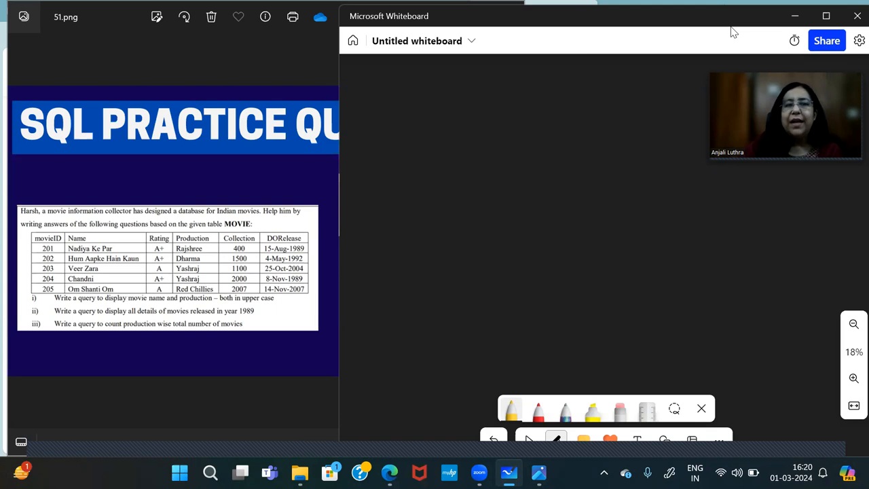
{"action": "mouse_move", "coordinate": [731, 30]}
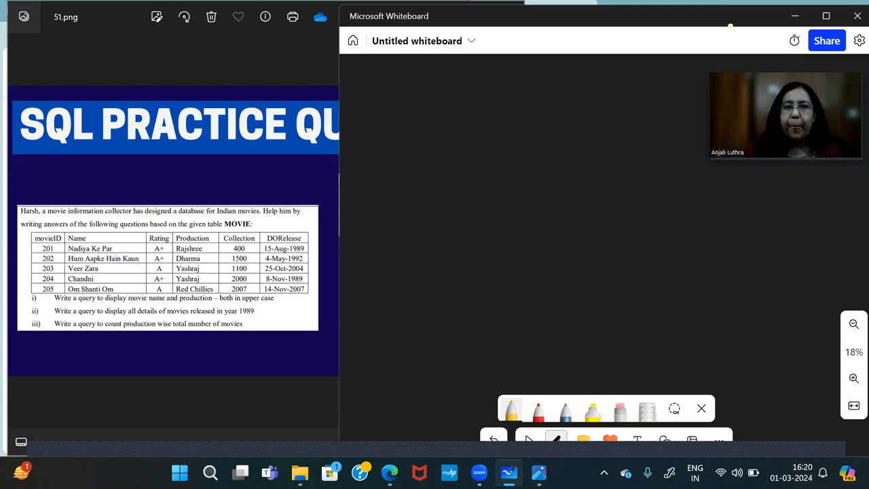
Handwrite the yellow label "i)" in the board's top-left corner
{"action": "left_click_drag", "start_coordinate": [359, 71], "coordinate": [370, 91]}
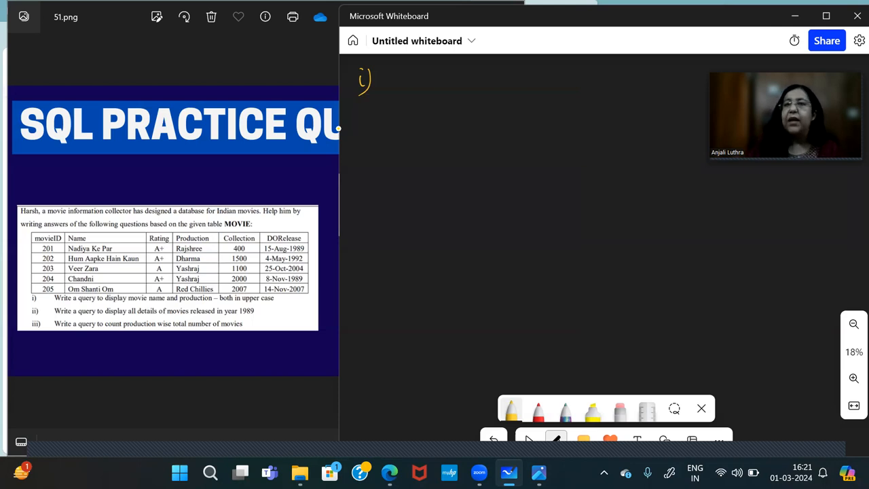
{"action": "mouse_move", "coordinate": [339, 99]}
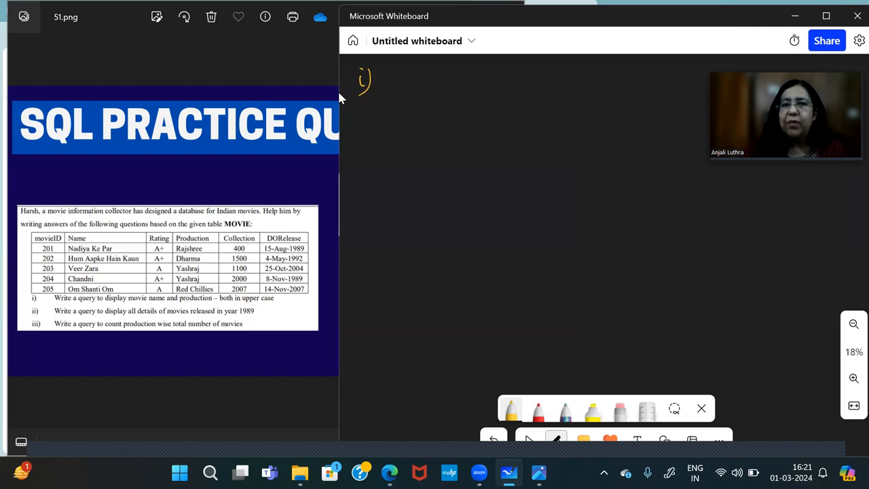
Handwrite "Select upper(Name), upper(Production) from MOVIE;" and start the "ii)" label below
{"action": "left_click_drag", "start_coordinate": [394, 81], "coordinate": [400, 78]}
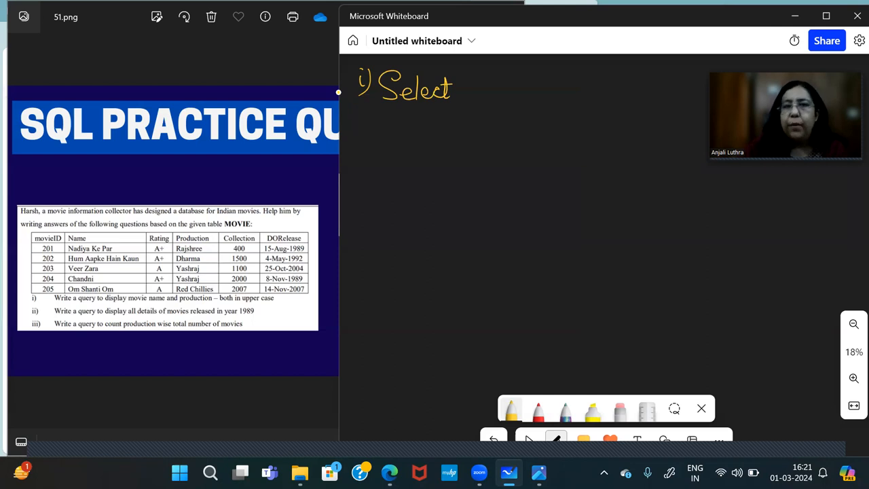
{"action": "left_click_drag", "start_coordinate": [472, 91], "coordinate": [499, 95]}
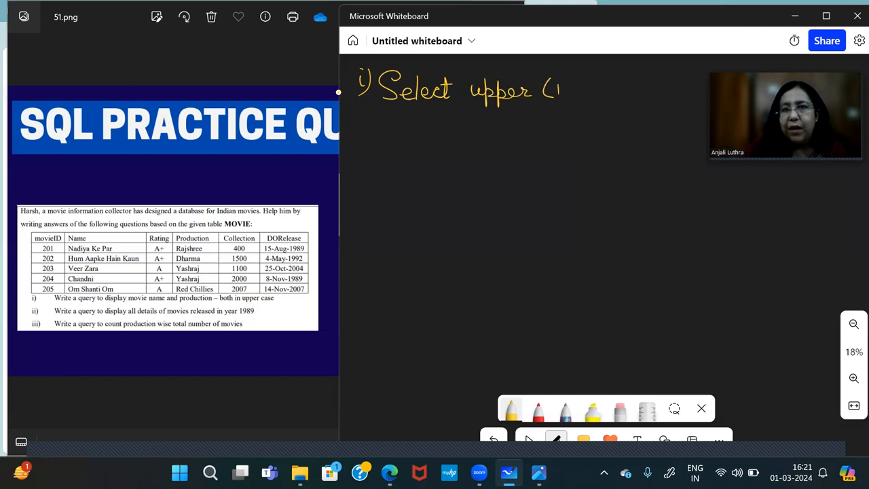
{"action": "left_click_drag", "start_coordinate": [560, 88], "coordinate": [615, 88]}
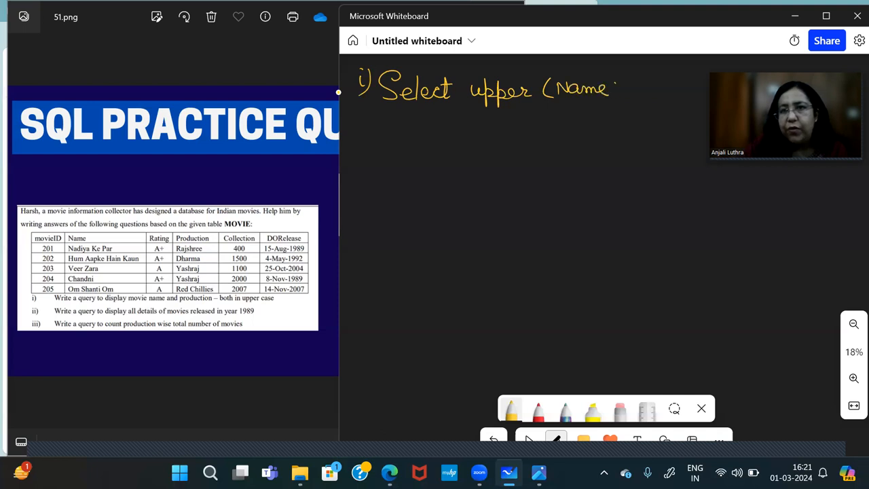
{"action": "left_click_drag", "start_coordinate": [614, 88], "coordinate": [635, 99]}
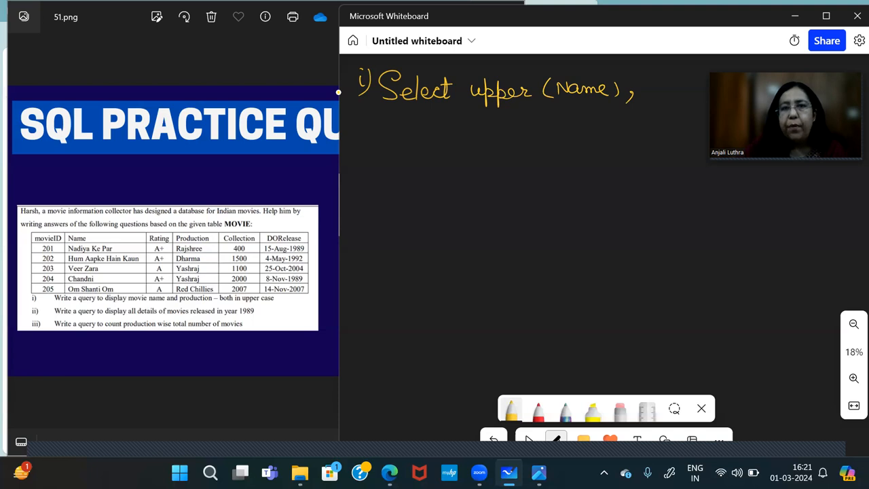
{"action": "left_click_drag", "start_coordinate": [428, 122], "coordinate": [496, 122]}
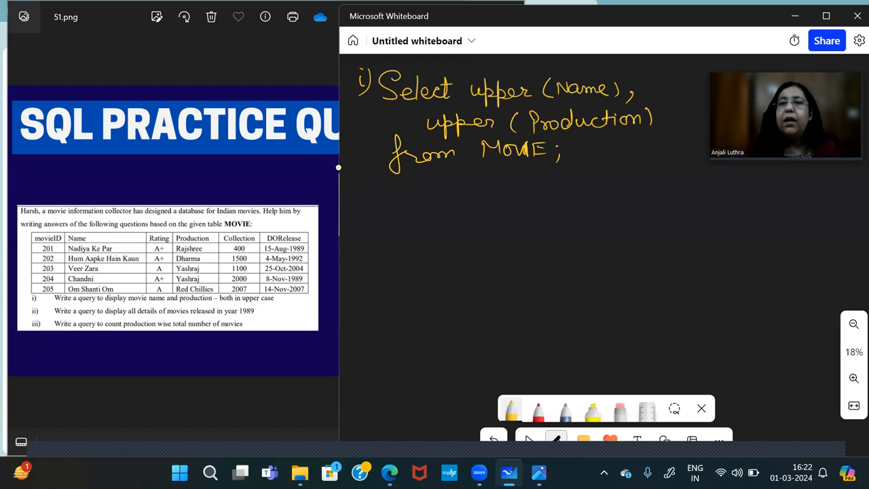
{"action": "left_click", "coordinate": [363, 187]}
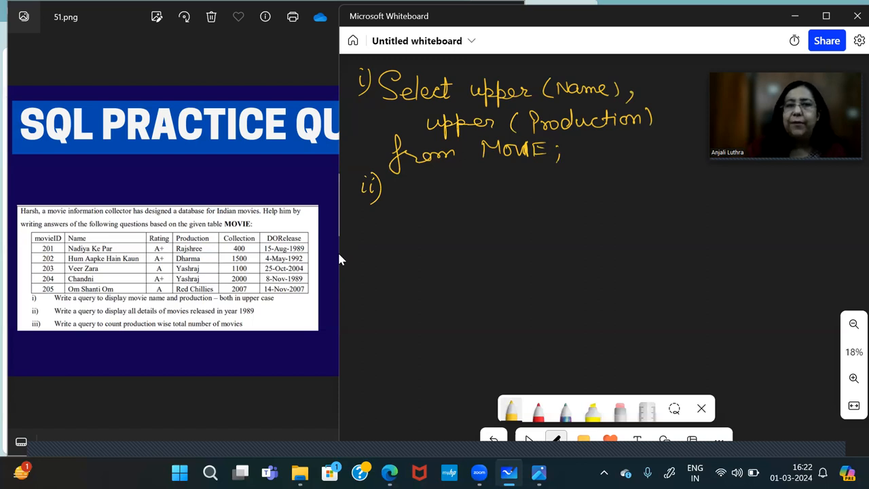
Handwrite "Select * from MOVIE where year(DORelease) = 1989;" and begin the "iii)" label underneath
{"action": "left_click_drag", "start_coordinate": [407, 197], "coordinate": [414, 183]}
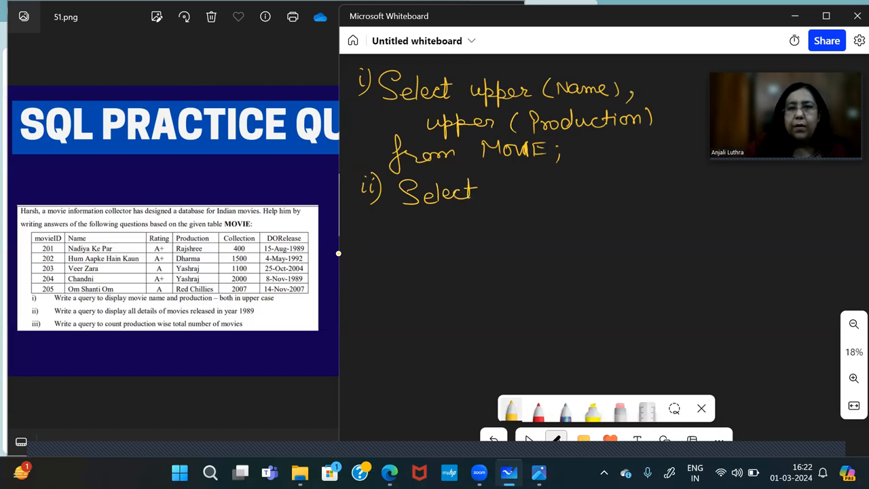
{"action": "left_click_drag", "start_coordinate": [492, 193], "coordinate": [557, 197]}
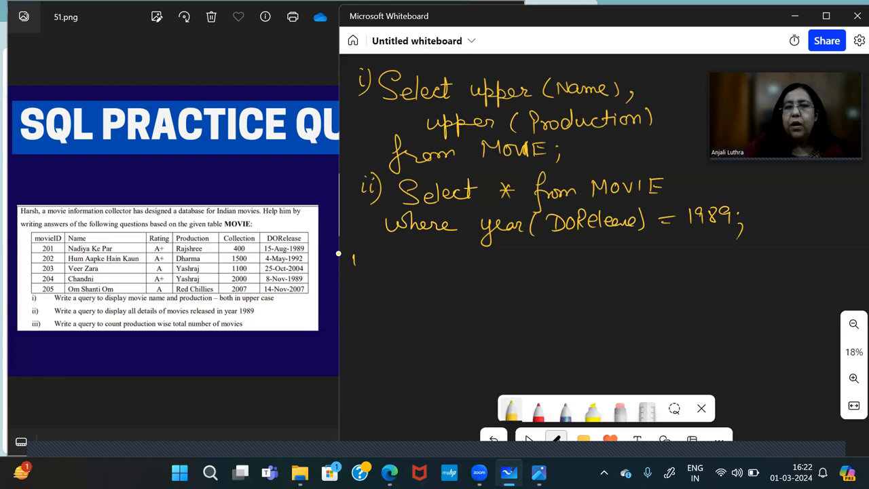
{"action": "left_click_drag", "start_coordinate": [354, 262], "coordinate": [384, 262]}
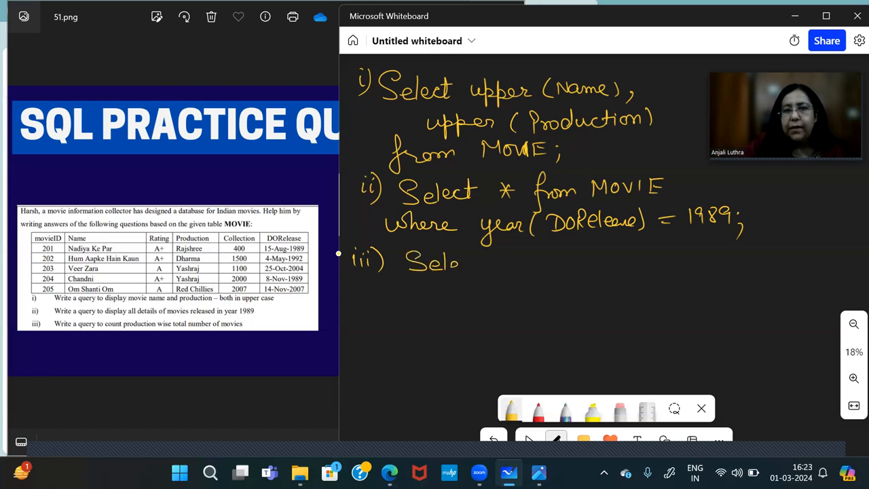
Handwrite "Select Production, count(*) from MOVIE group by Production having count(*)>1"
{"action": "left_click_drag", "start_coordinate": [441, 262], "coordinate": [482, 265]}
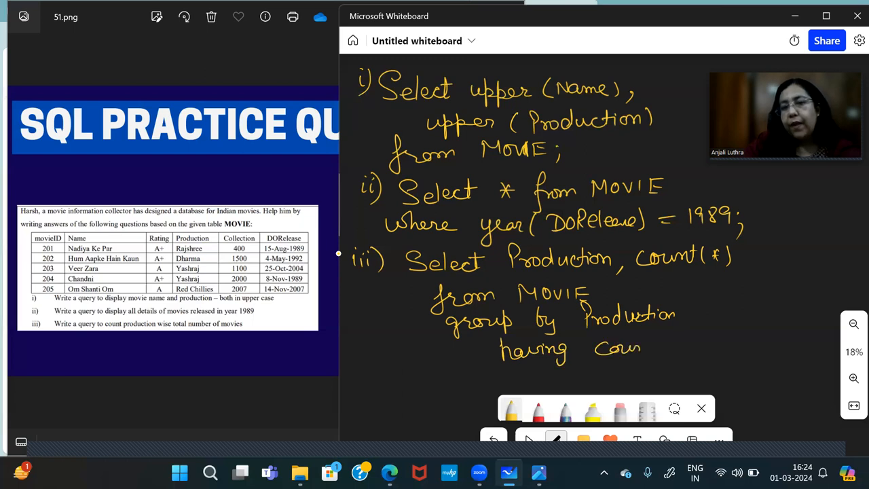
{"action": "mouse_move", "coordinate": [645, 347]}
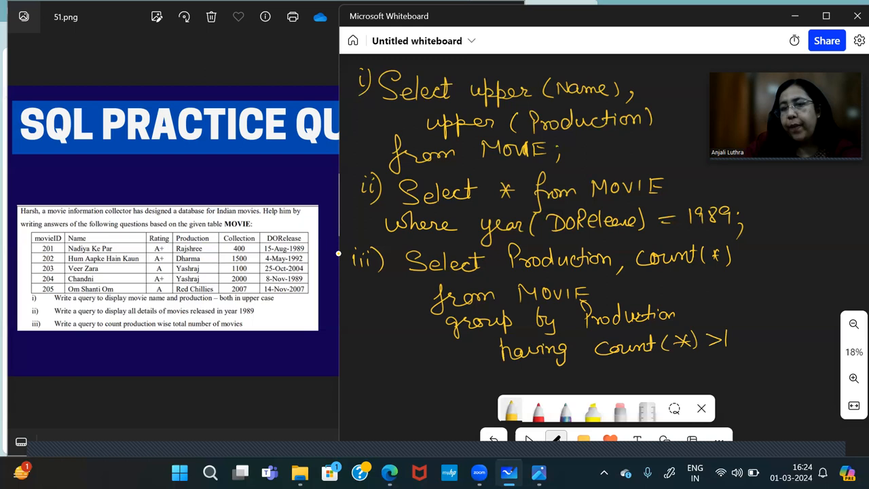
Add a semicolon after ">1" and underline count(*) in the having clause
{"action": "left_click_drag", "start_coordinate": [733, 340], "coordinate": [730, 360]}
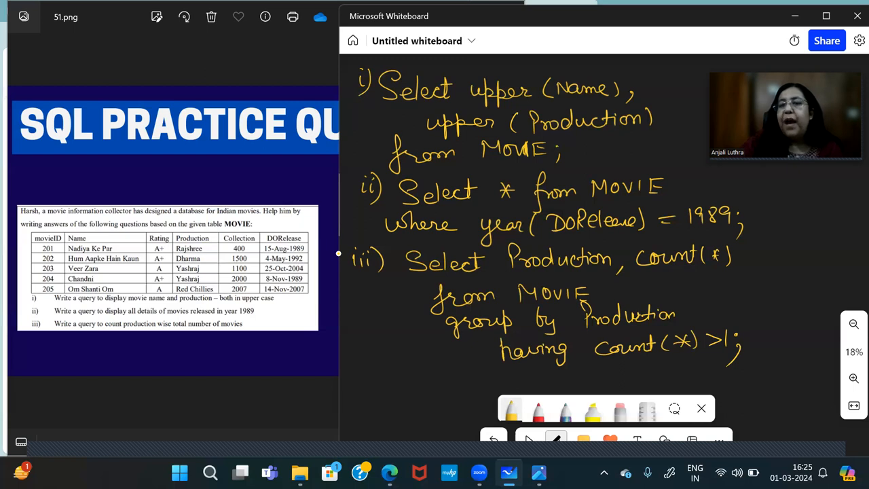
{"action": "left_click_drag", "start_coordinate": [604, 360], "coordinate": [687, 355]}
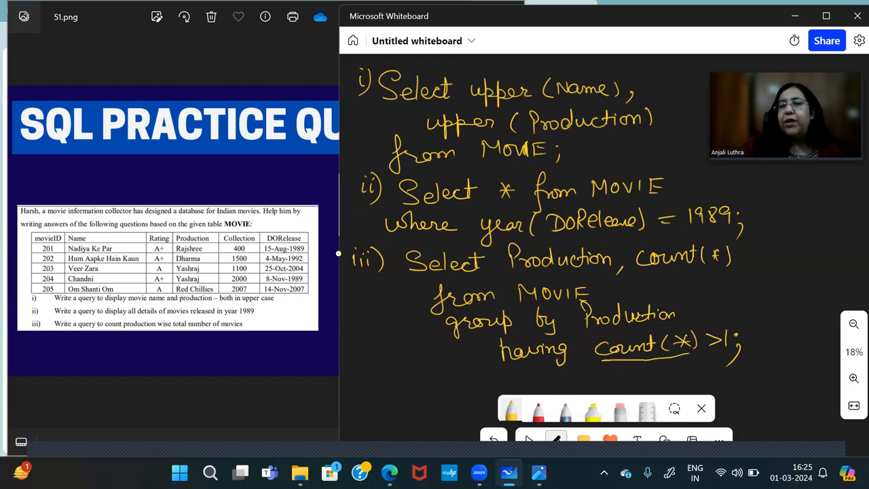